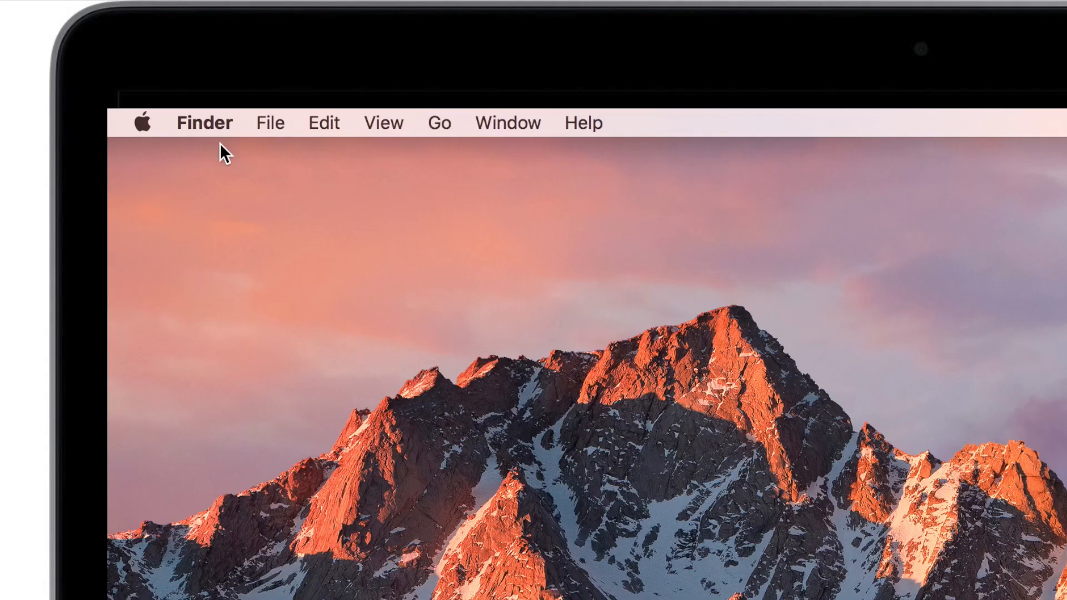
# - Choose About This Mac from the Apple menu to see Sierra 10.12 Beta details
pyautogui.click(142, 123)
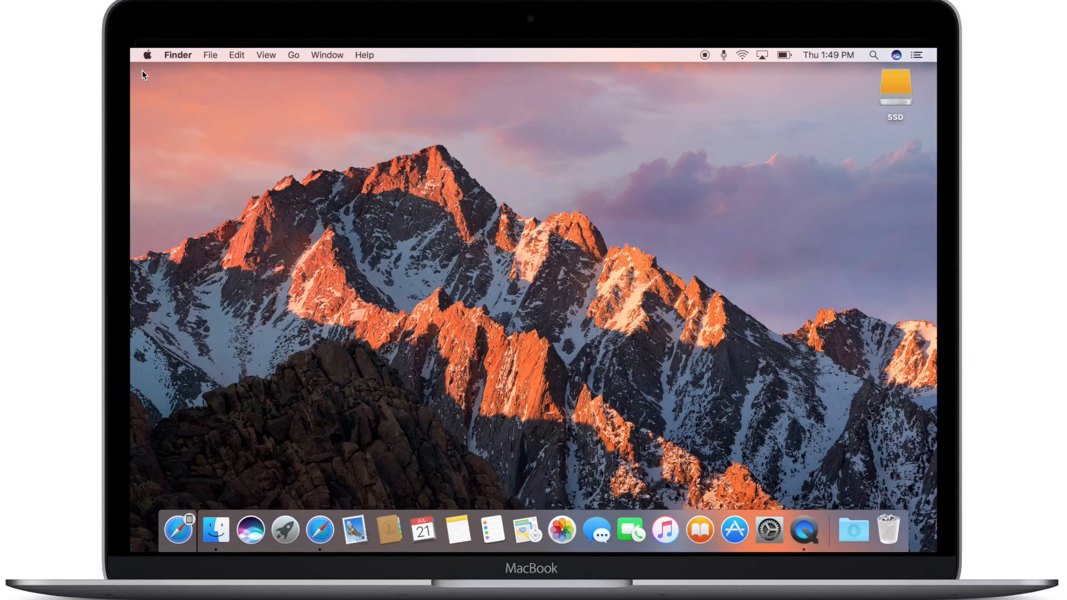
pyautogui.click(146, 54)
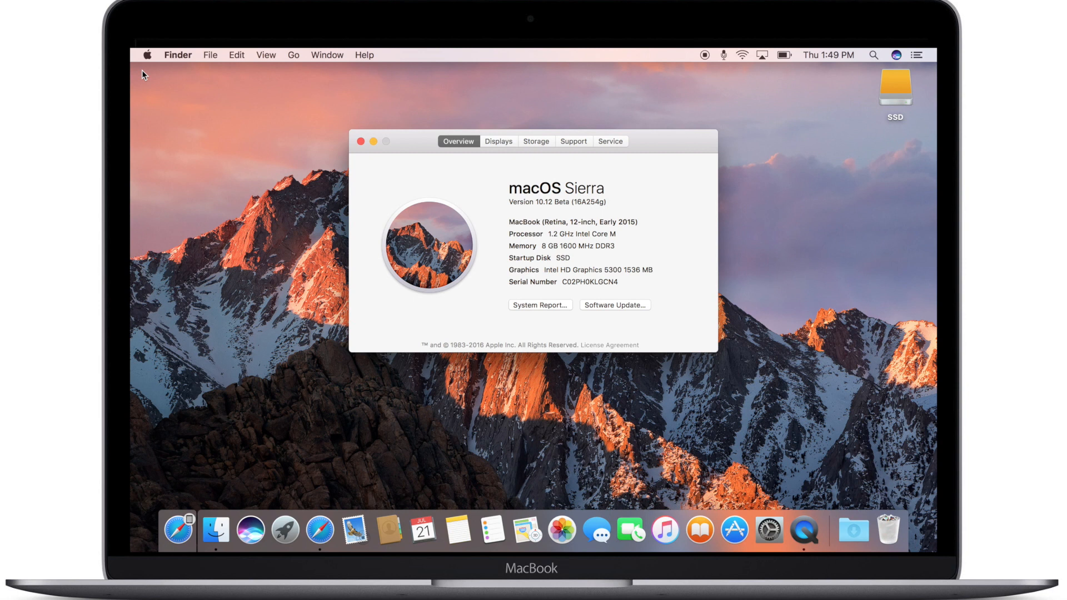
pyautogui.moveTo(303, 99)
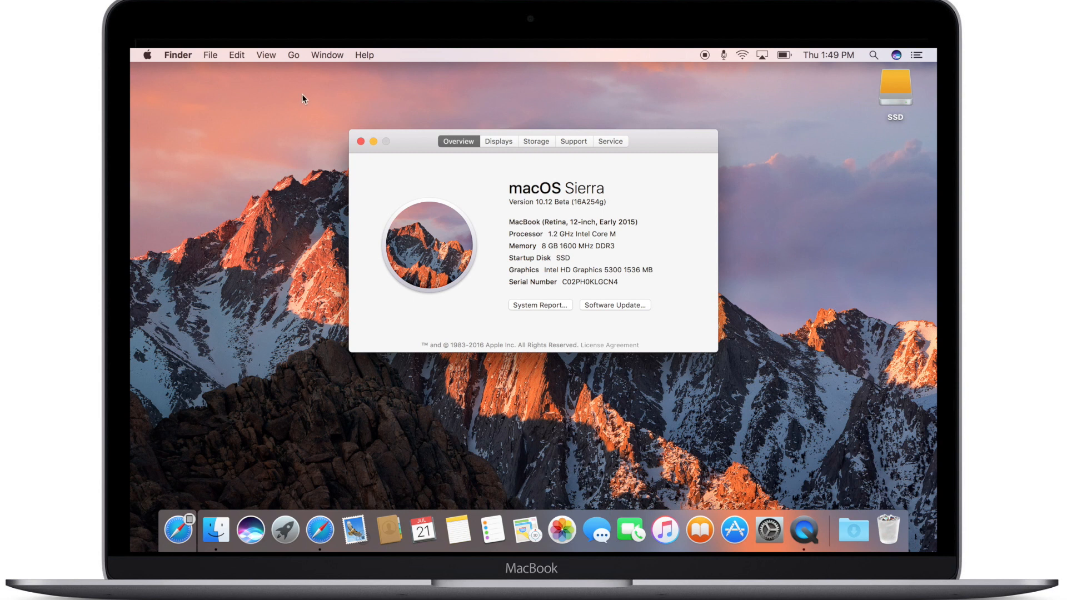
pyautogui.moveTo(530, 145)
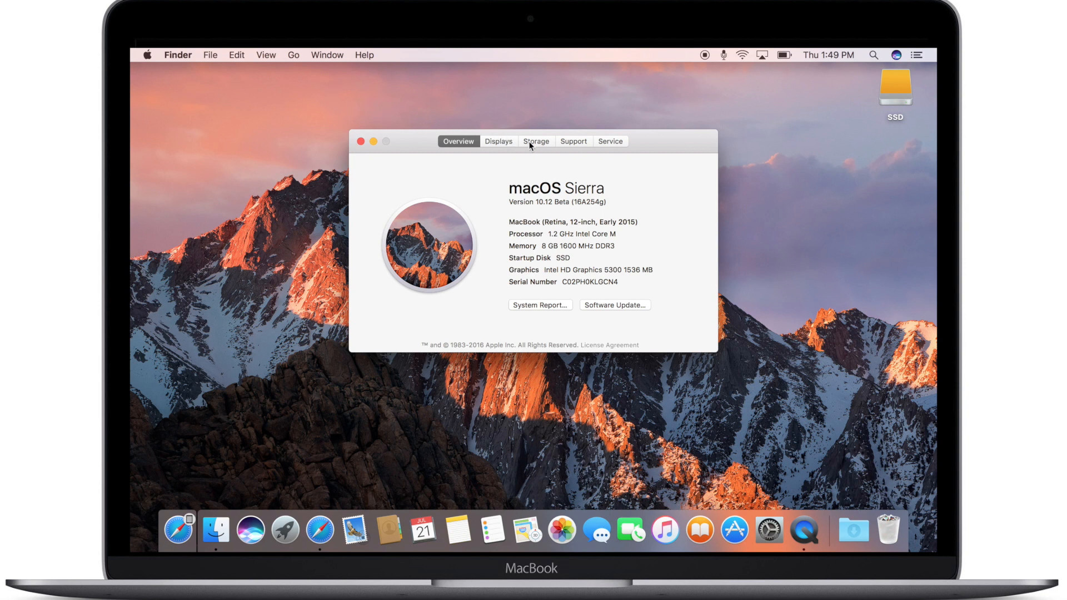
# - Check free space on SSD and Macintosh HD in Storage, then close About This Mac
pyautogui.click(537, 141)
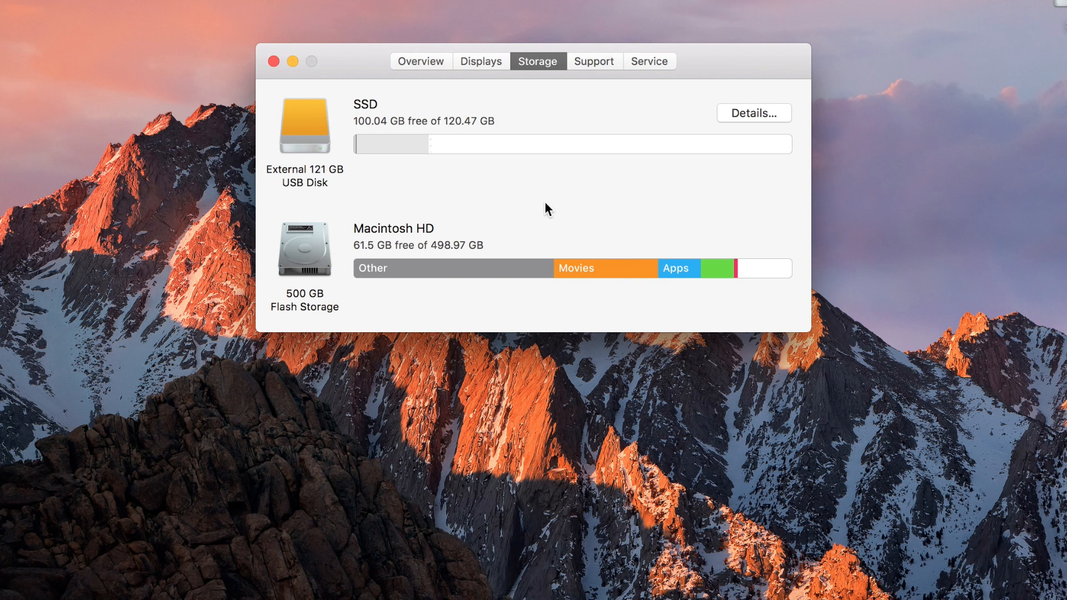
pyautogui.moveTo(695, 134)
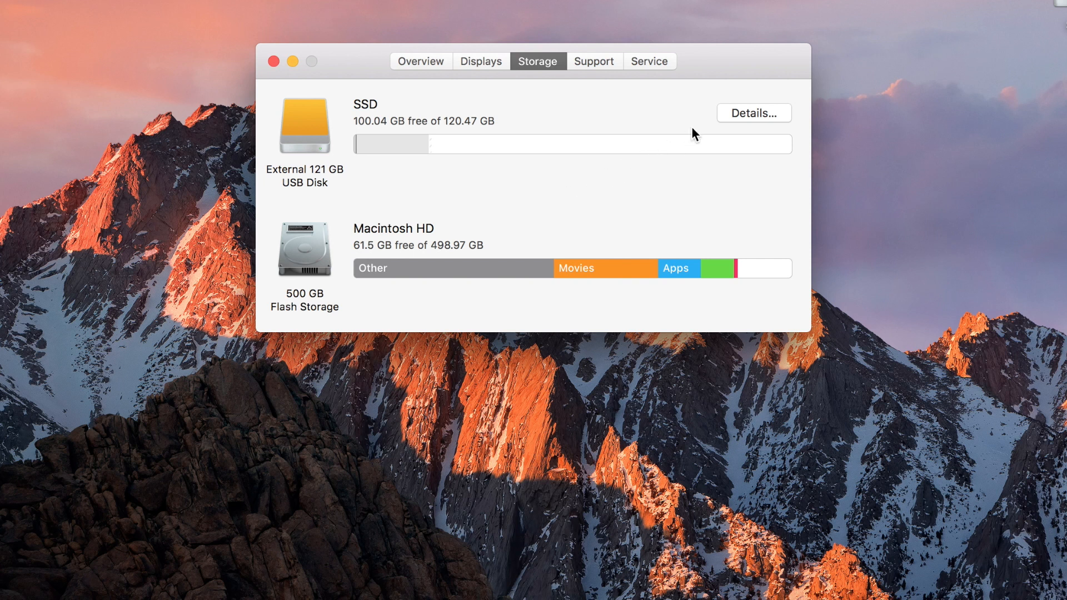
pyautogui.moveTo(730, 126)
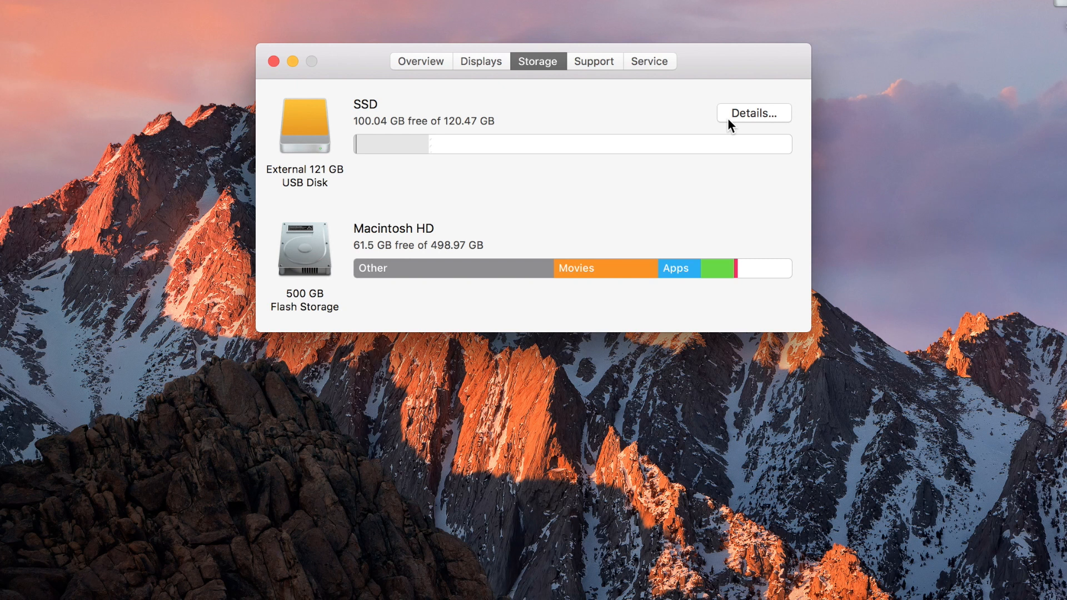
pyautogui.click(753, 112)
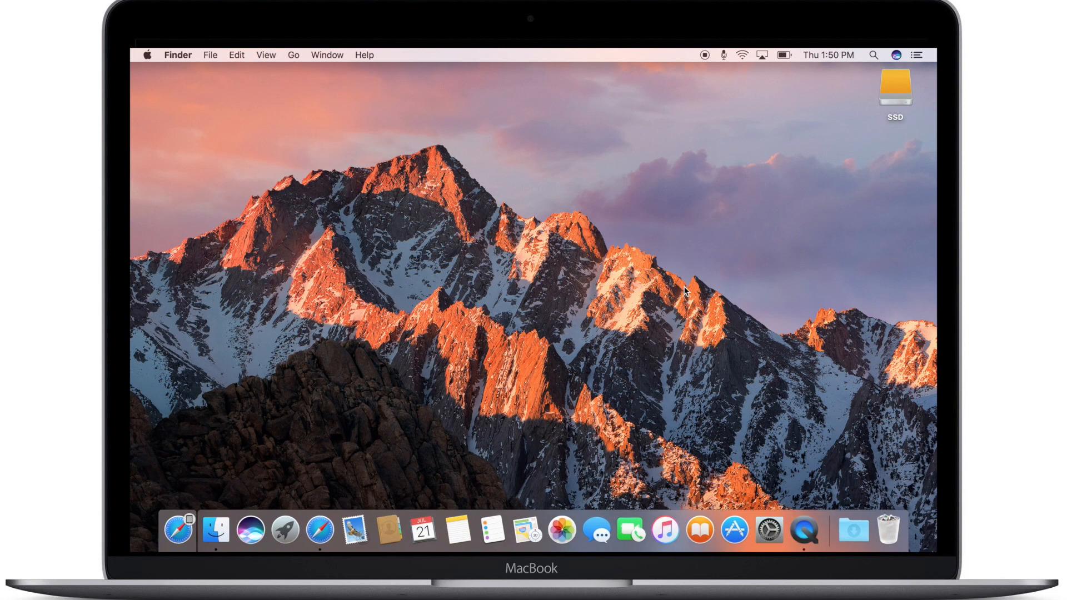
# - Launch Safari and scroll through the apple.com Apple Pay page to the rewards section
pyautogui.click(317, 528)
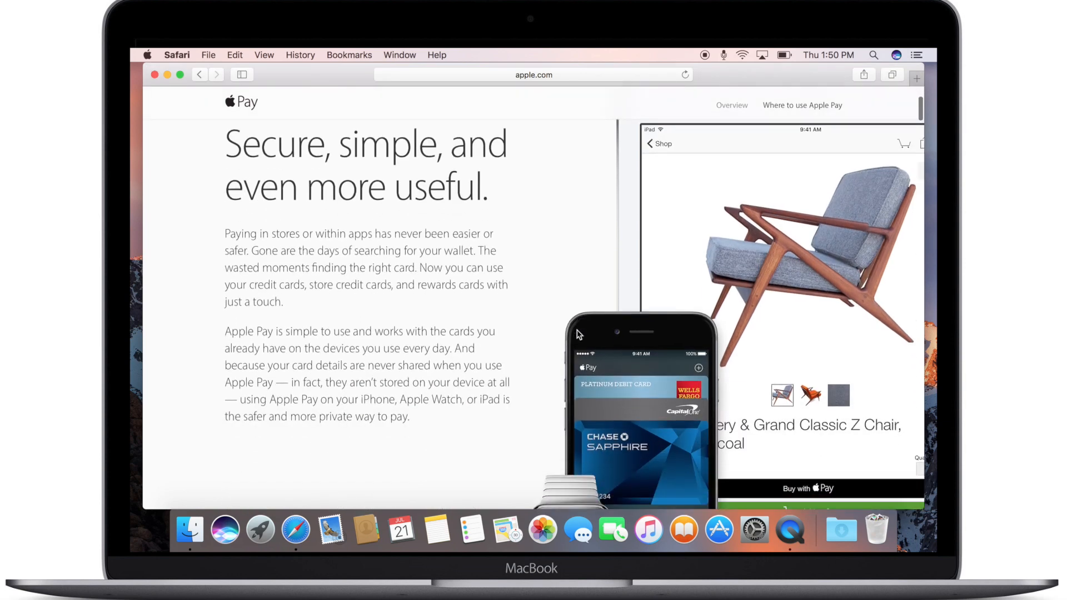
pyautogui.scroll(-3)
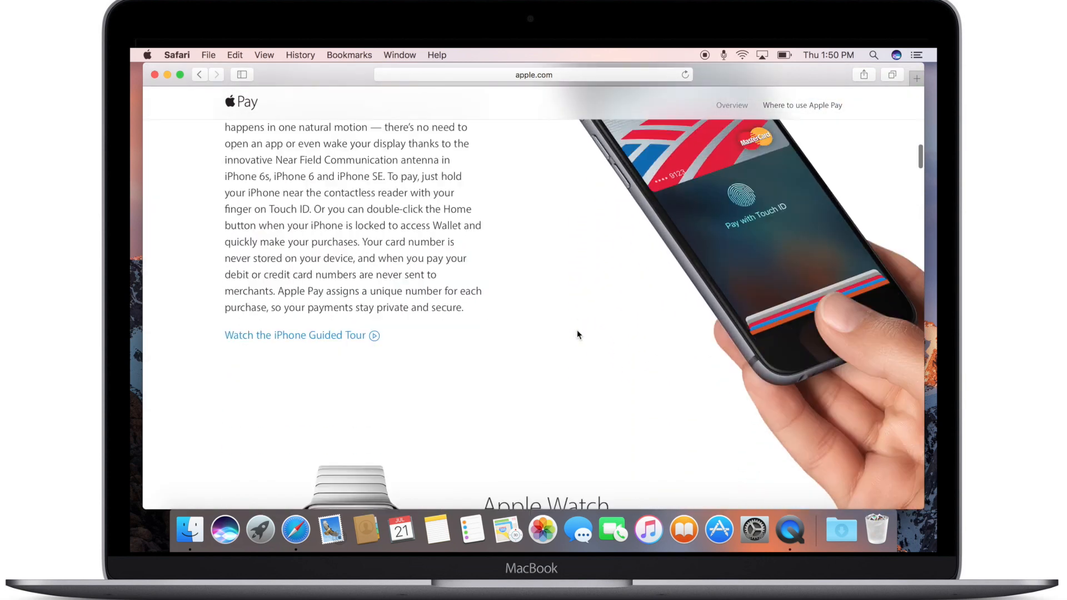
pyautogui.scroll(-3)
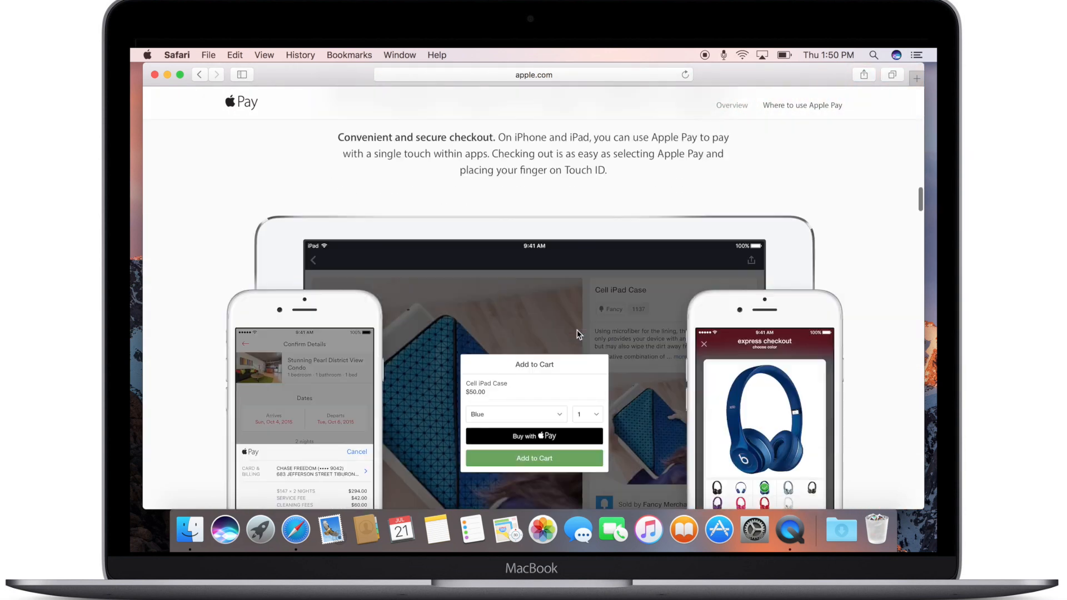
pyautogui.scroll(-3)
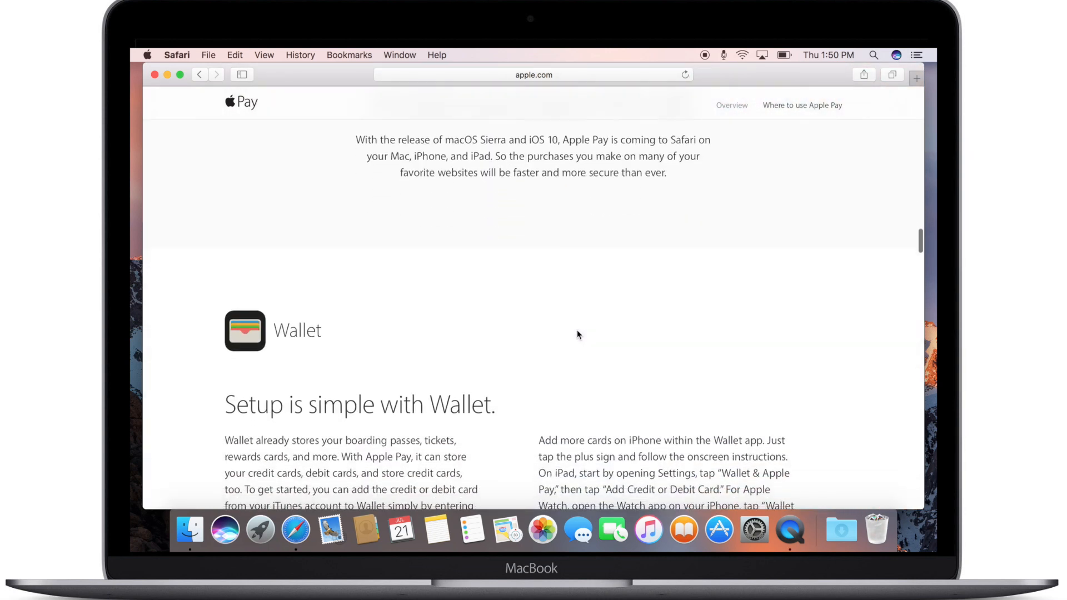
pyautogui.scroll(3)
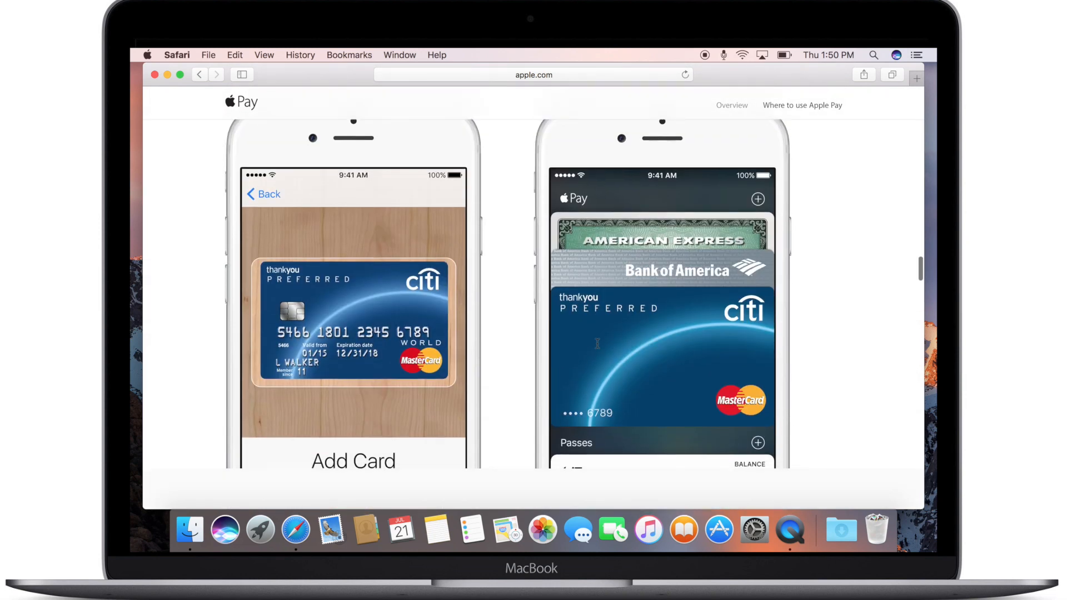
pyautogui.scroll(-3)
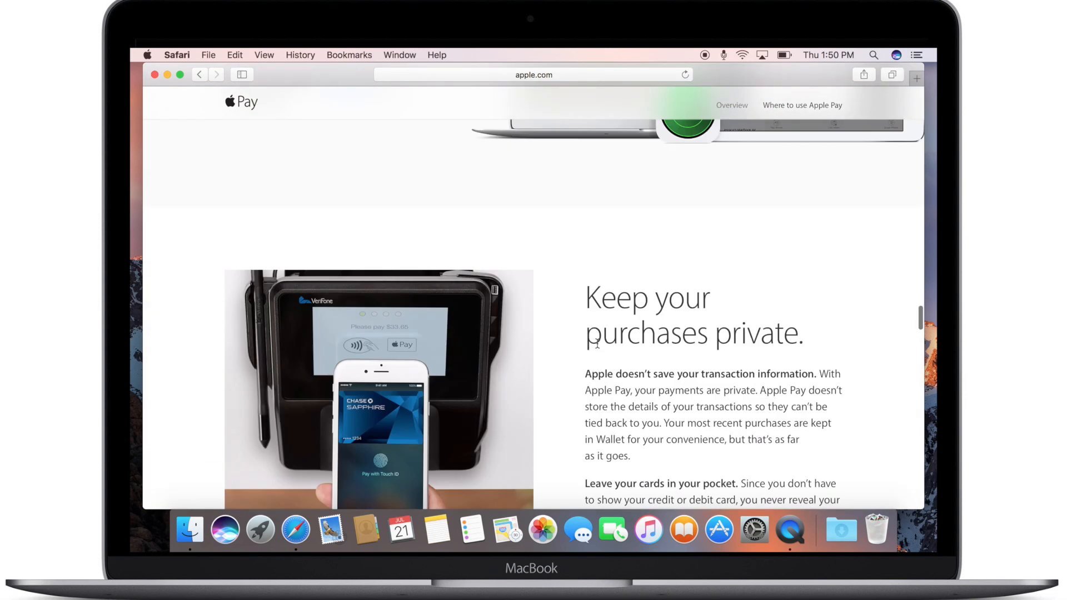
pyautogui.scroll(3)
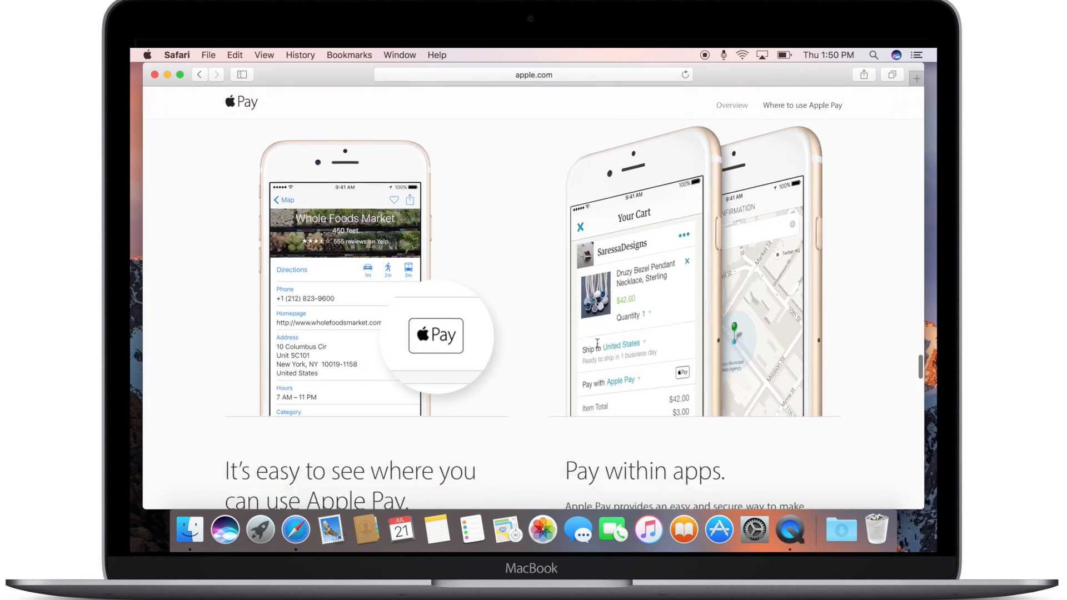
pyautogui.scroll(-3)
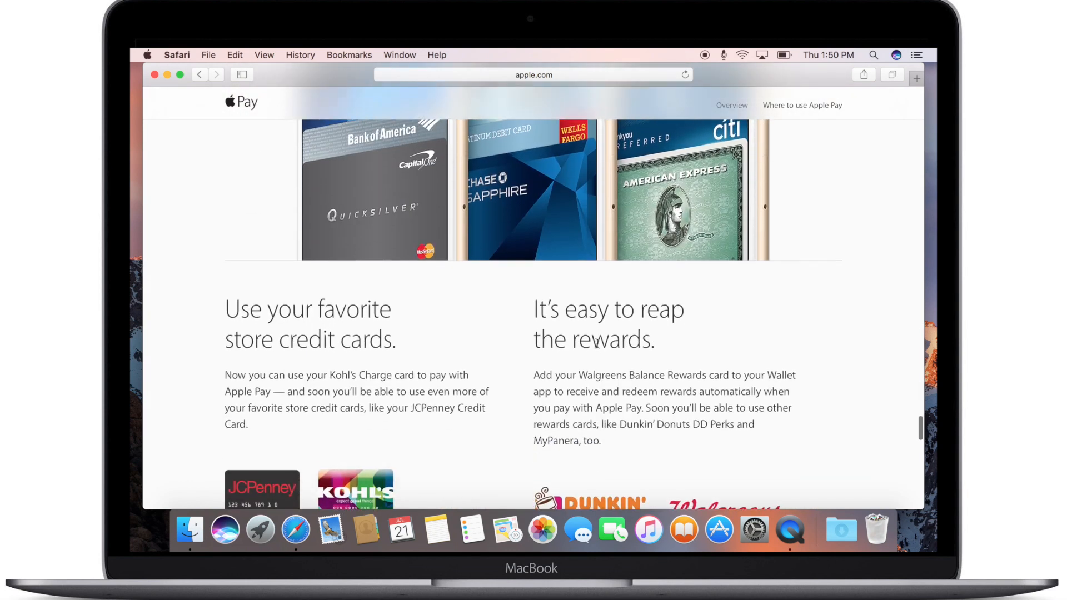
pyautogui.scroll(-3)
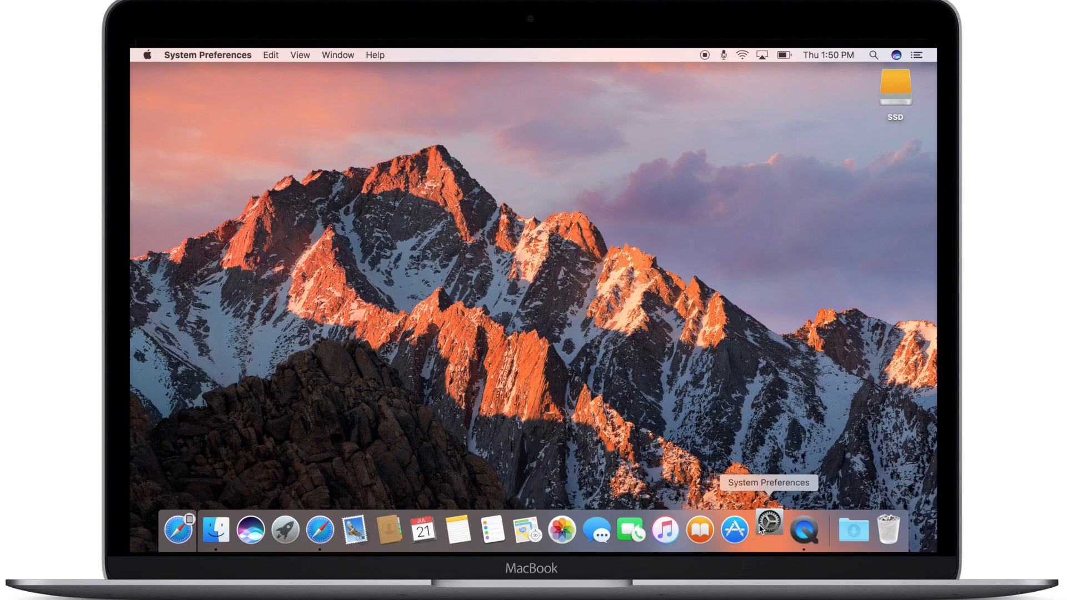
# - Review the Security & Privacy settings in System Preferences, then close them
pyautogui.click(768, 530)
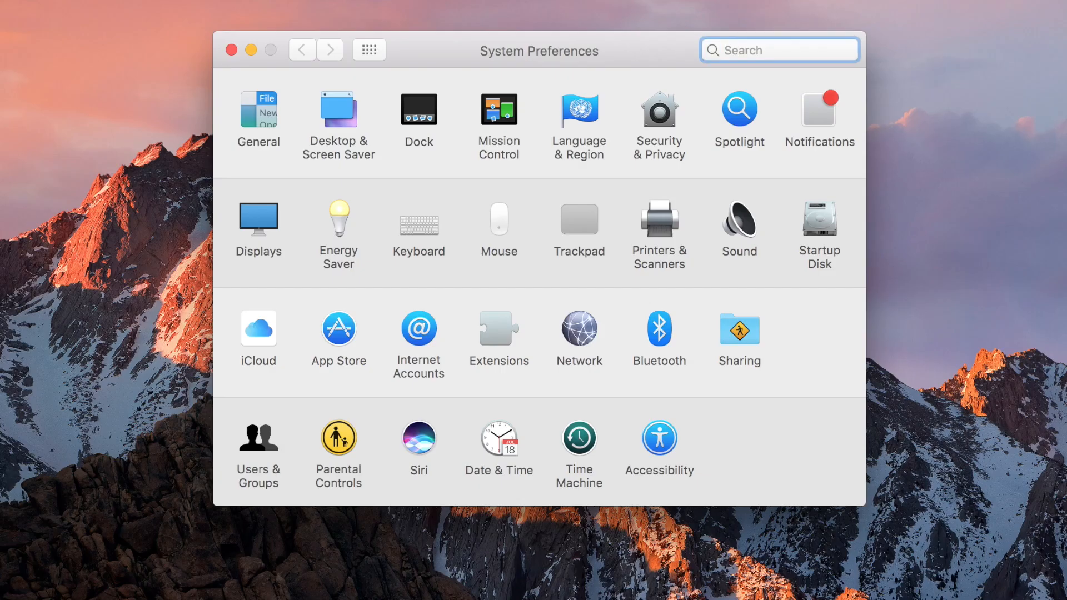
pyautogui.moveTo(820, 578)
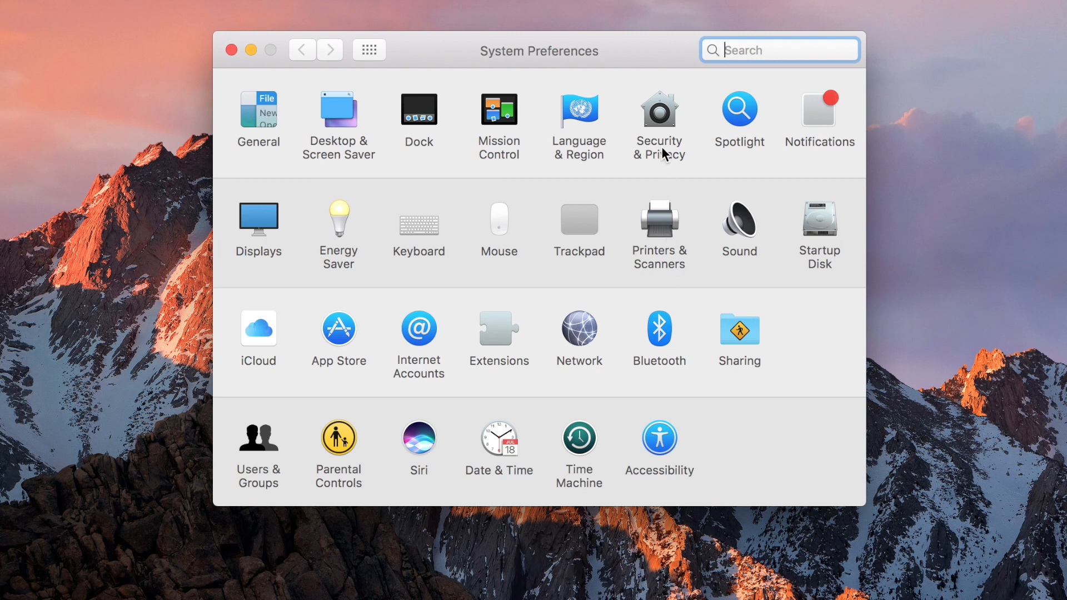
pyautogui.click(658, 110)
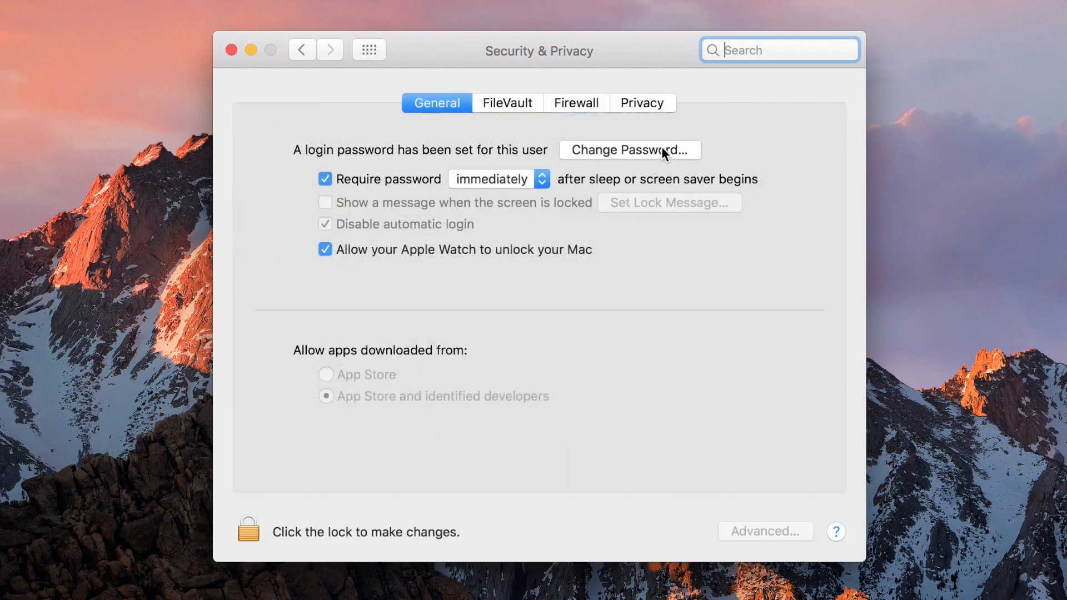
pyautogui.moveTo(598, 245)
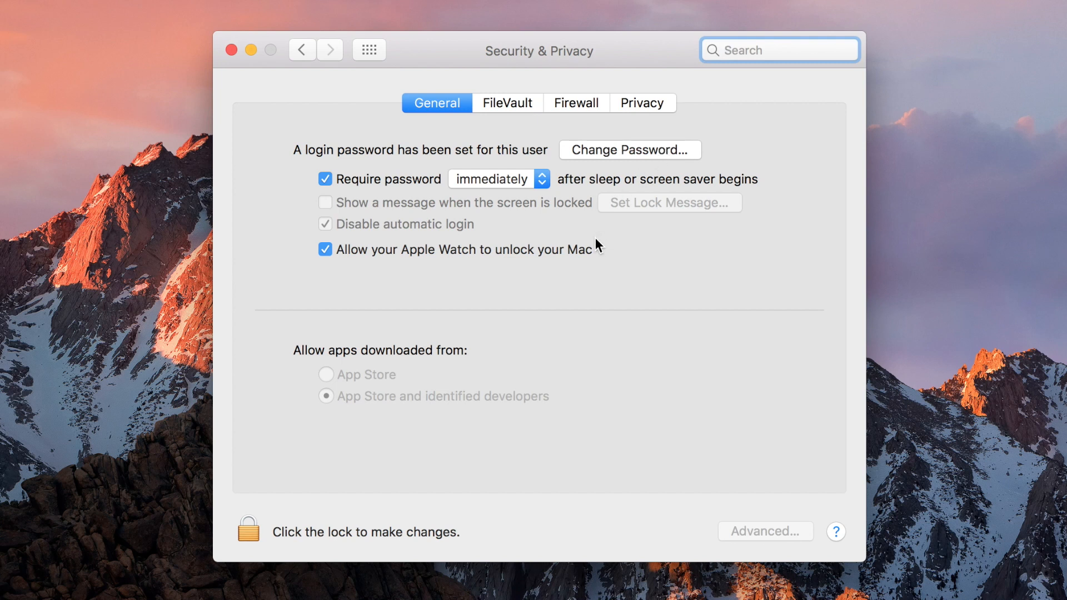
pyautogui.moveTo(376, 266)
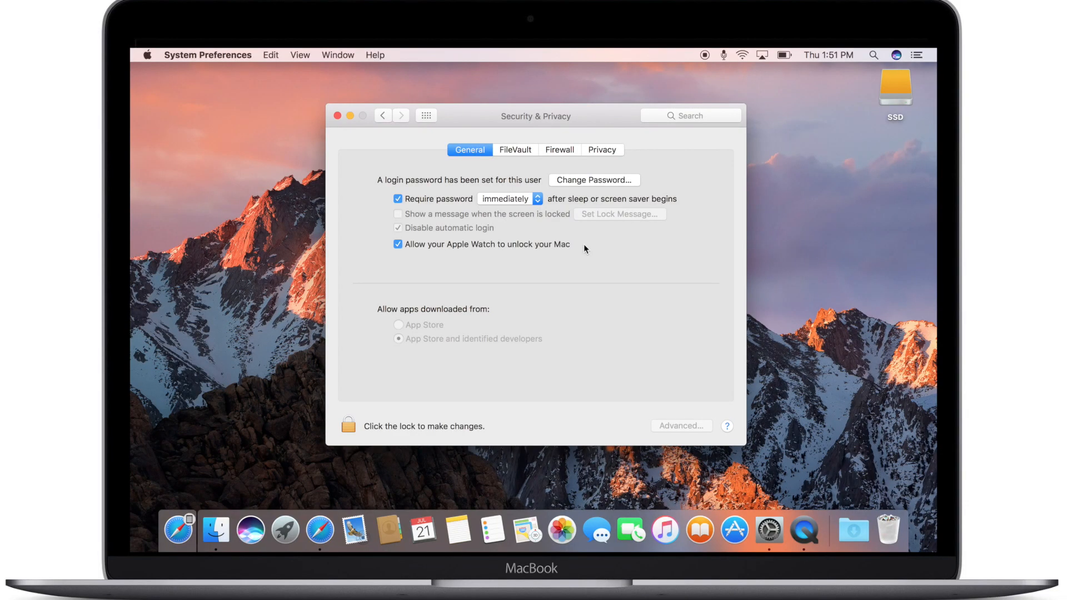
pyautogui.click(337, 116)
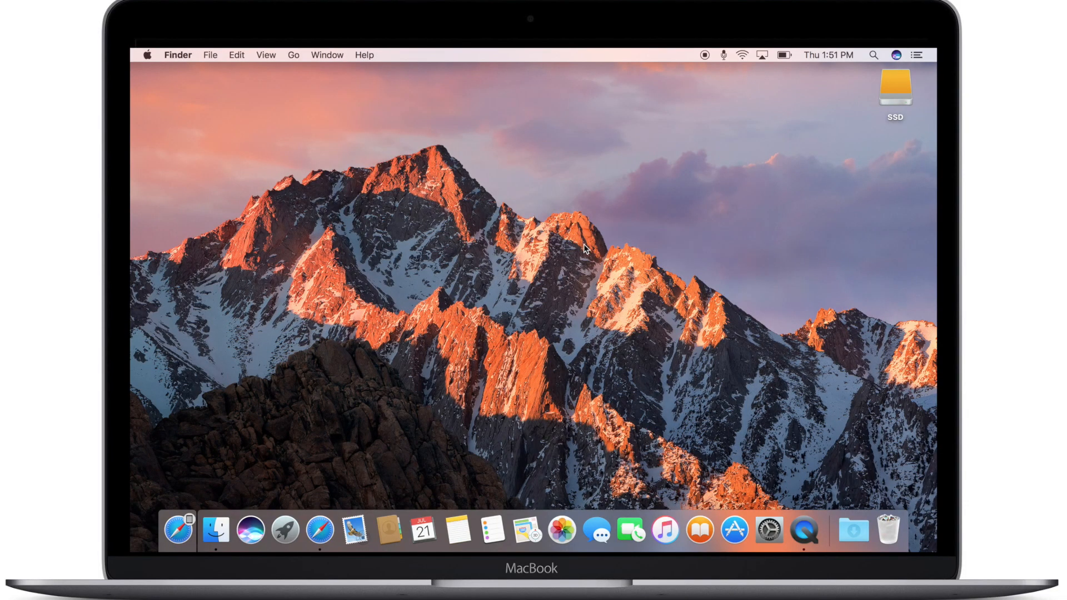
# - Launch iBooks, view its File menu, then switch to the App Store's 'mail' results
pyautogui.click(699, 530)
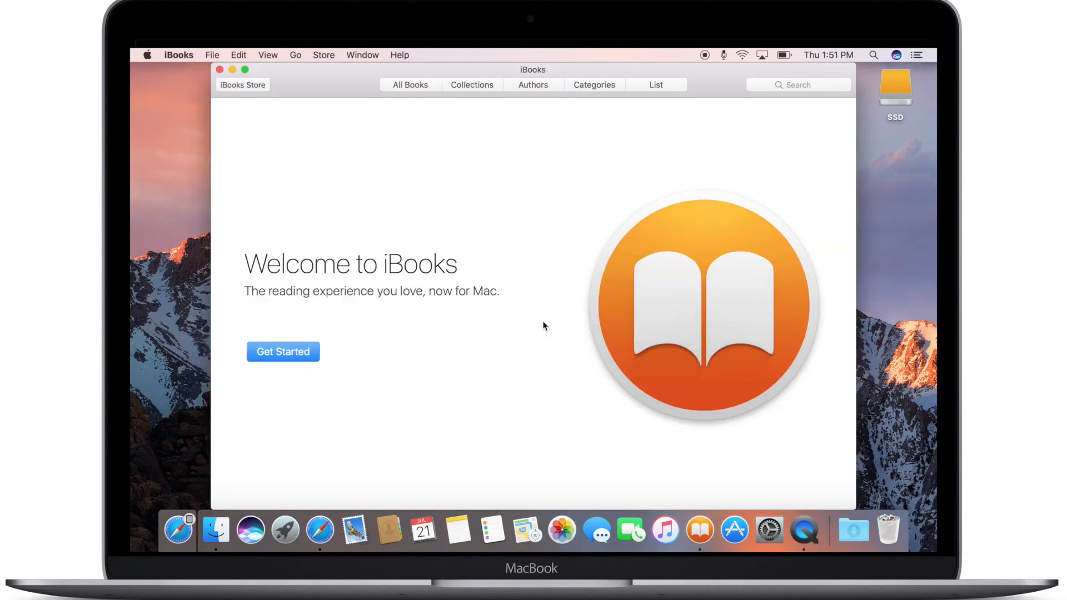
pyautogui.click(211, 55)
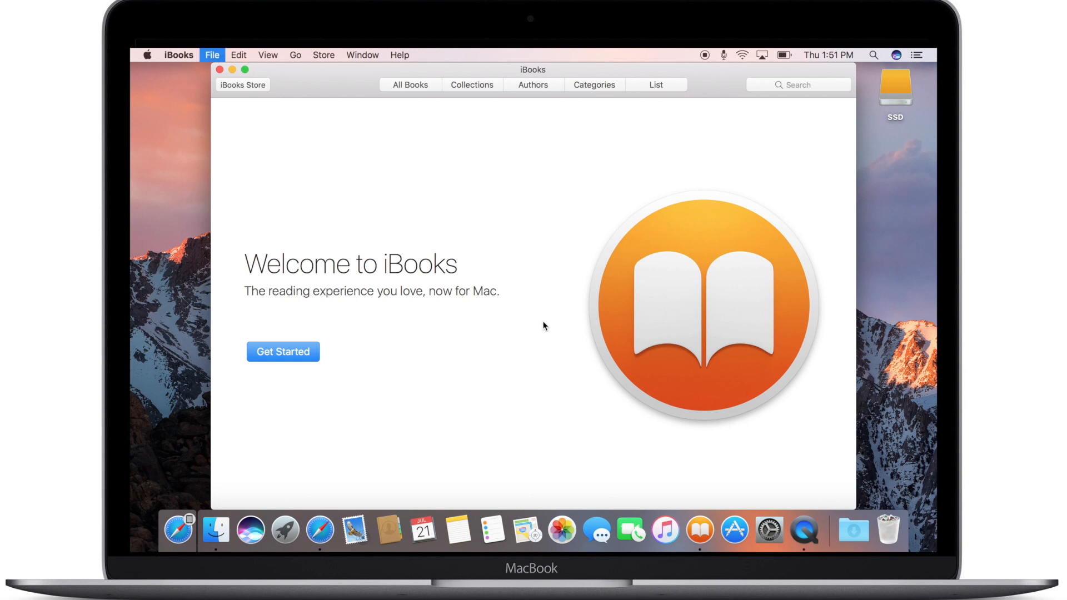
pyautogui.click(734, 530)
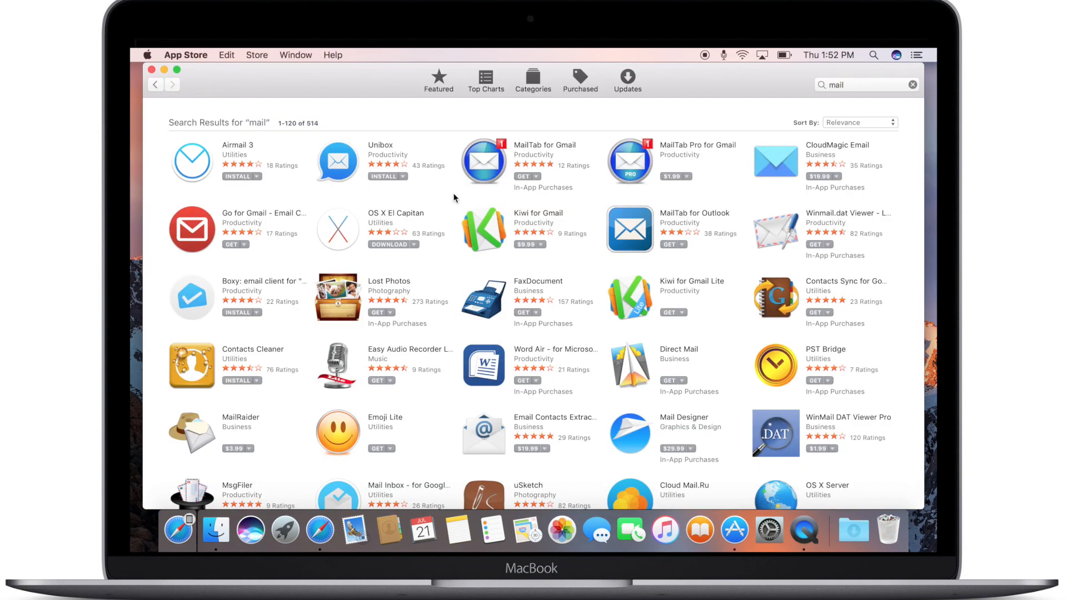
pyautogui.moveTo(445, 206)
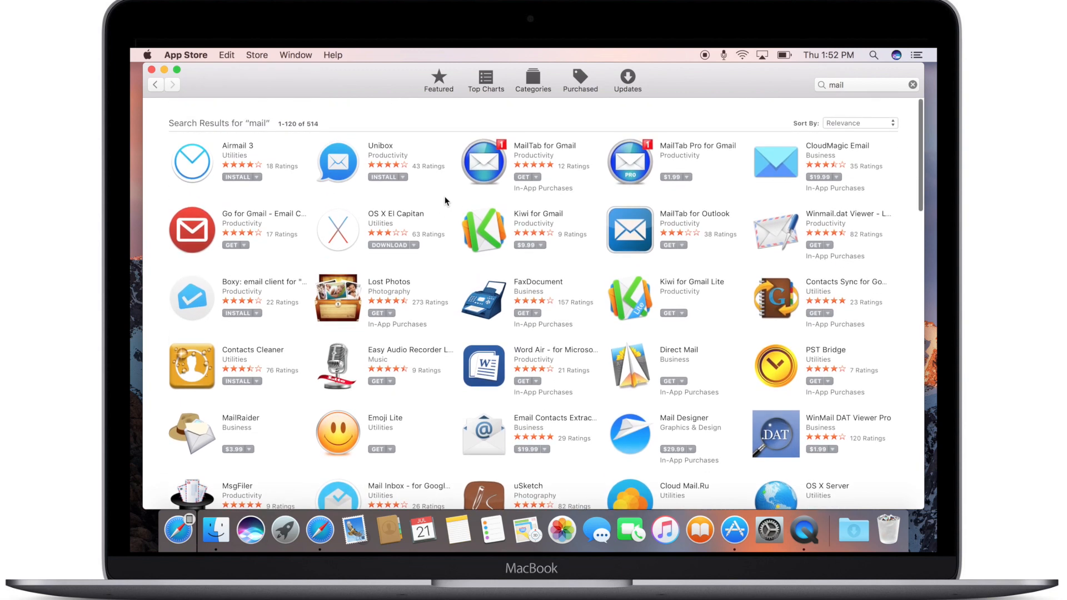
# - Scroll the App Store mail results, then bring up Notes from the Dock
pyautogui.scroll(-3)
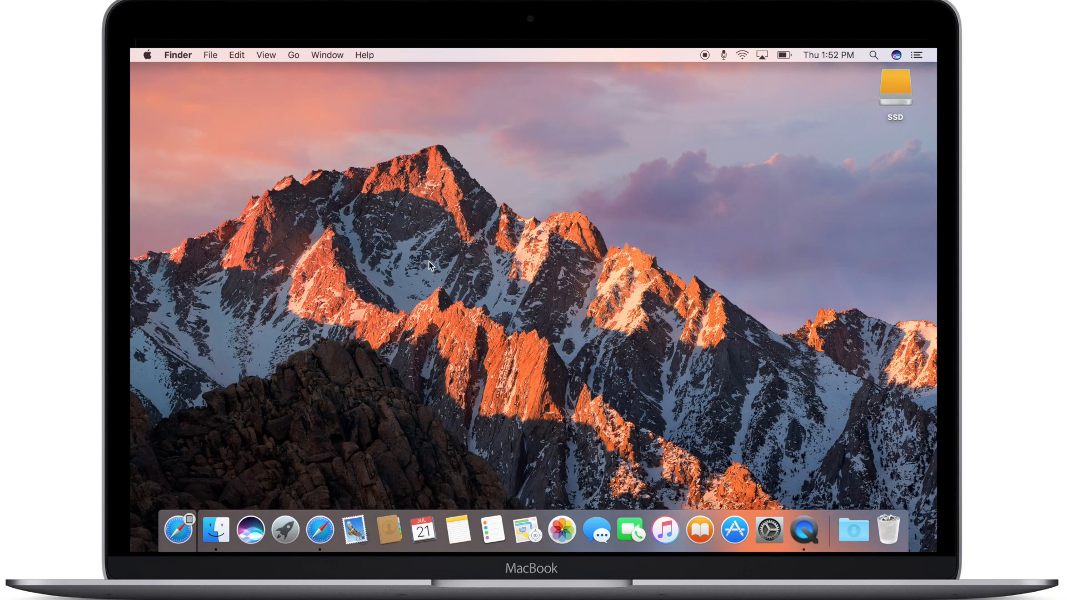
pyautogui.moveTo(456, 529)
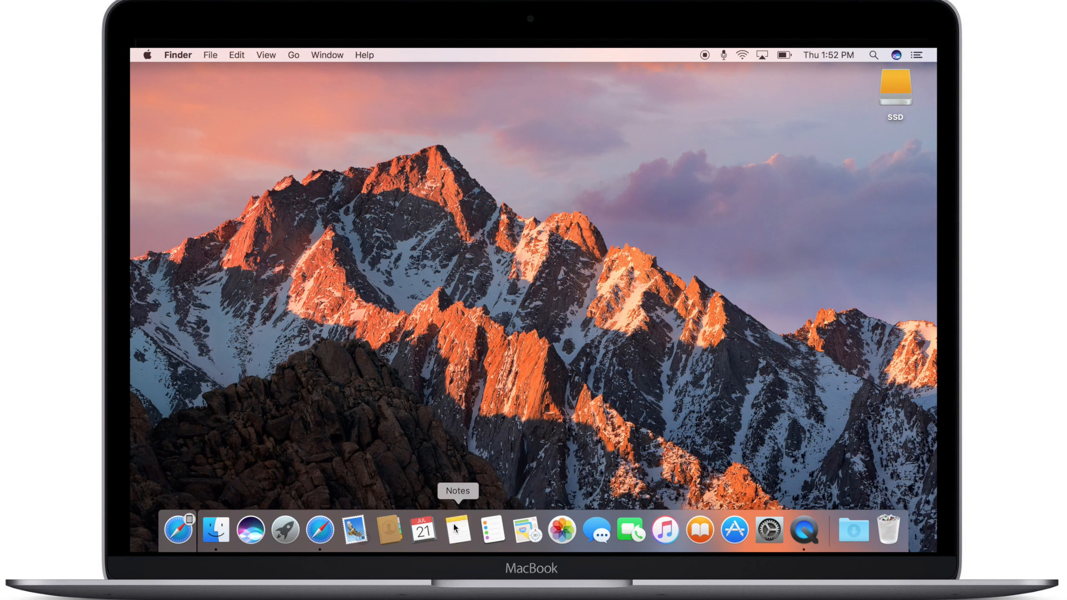
pyautogui.click(457, 530)
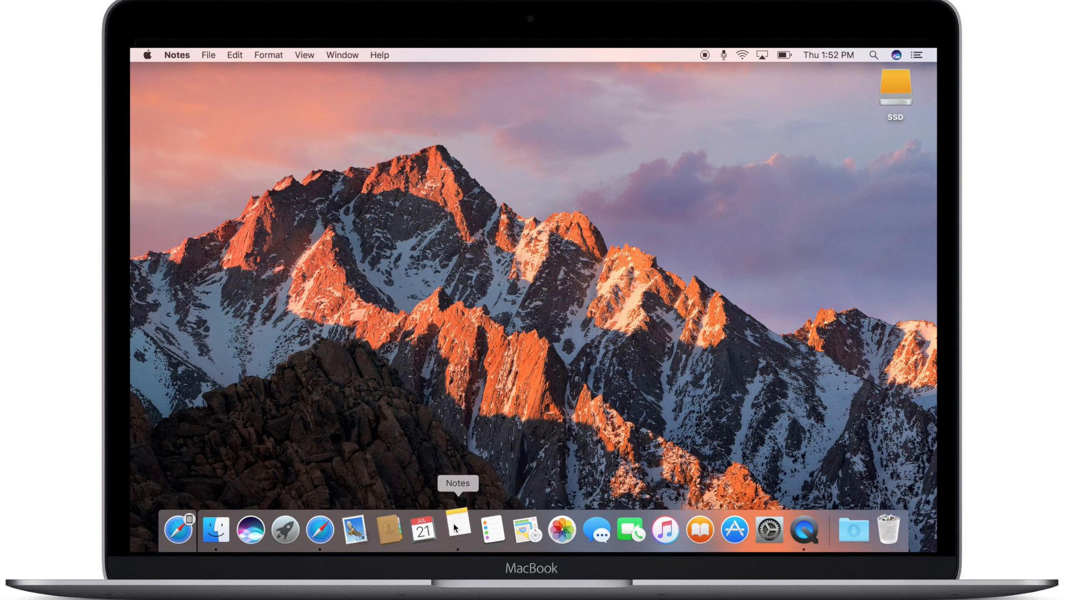
# - Dismiss the Notes welcome screen with Continue and cancel the Turn On iCloud prompt
pyautogui.click(457, 530)
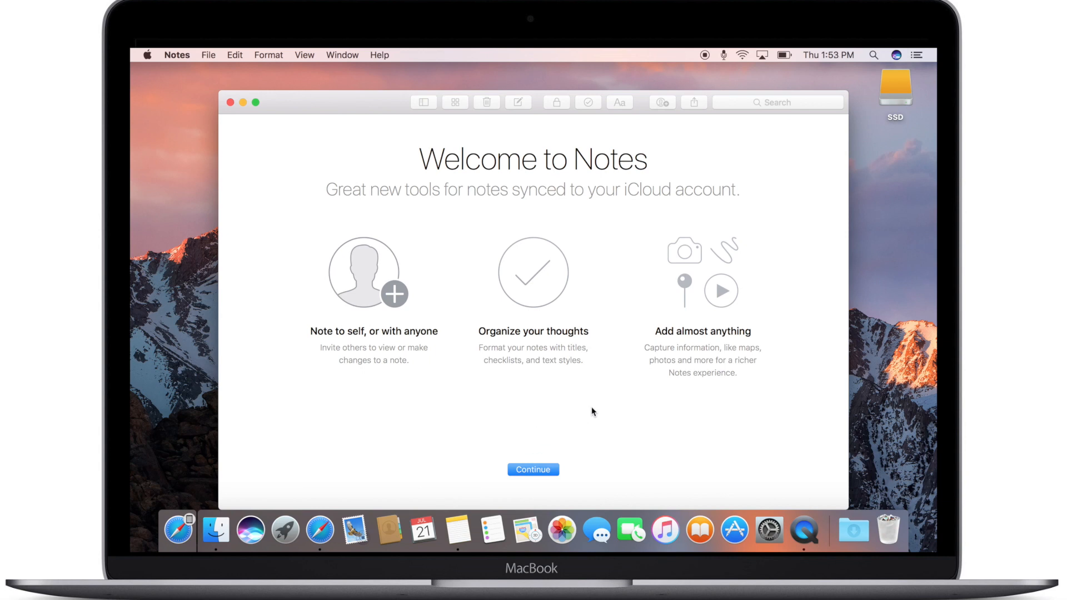
pyautogui.moveTo(592, 422)
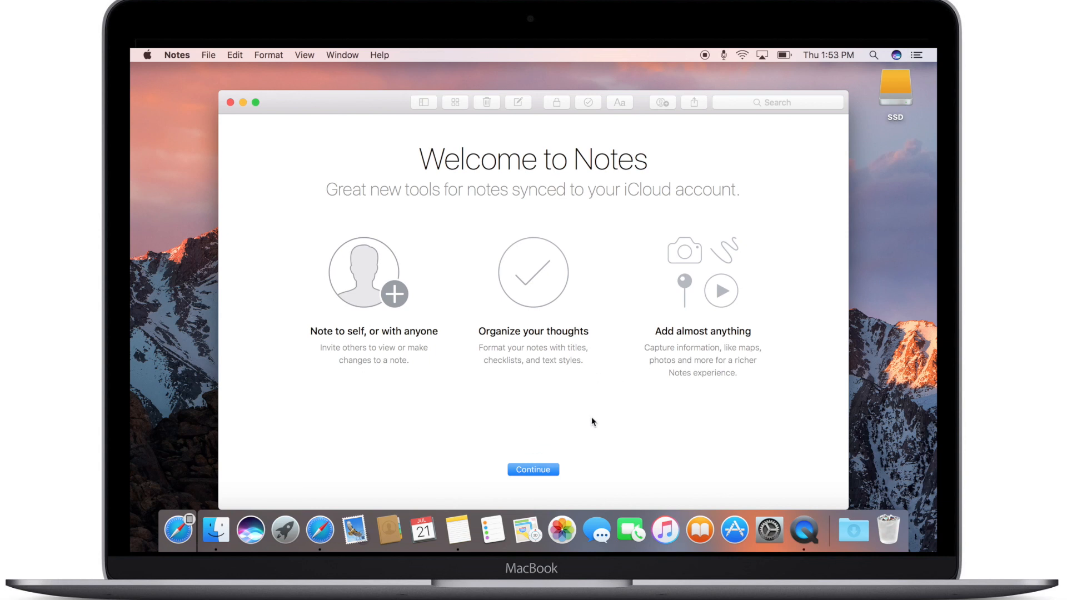
pyautogui.click(533, 469)
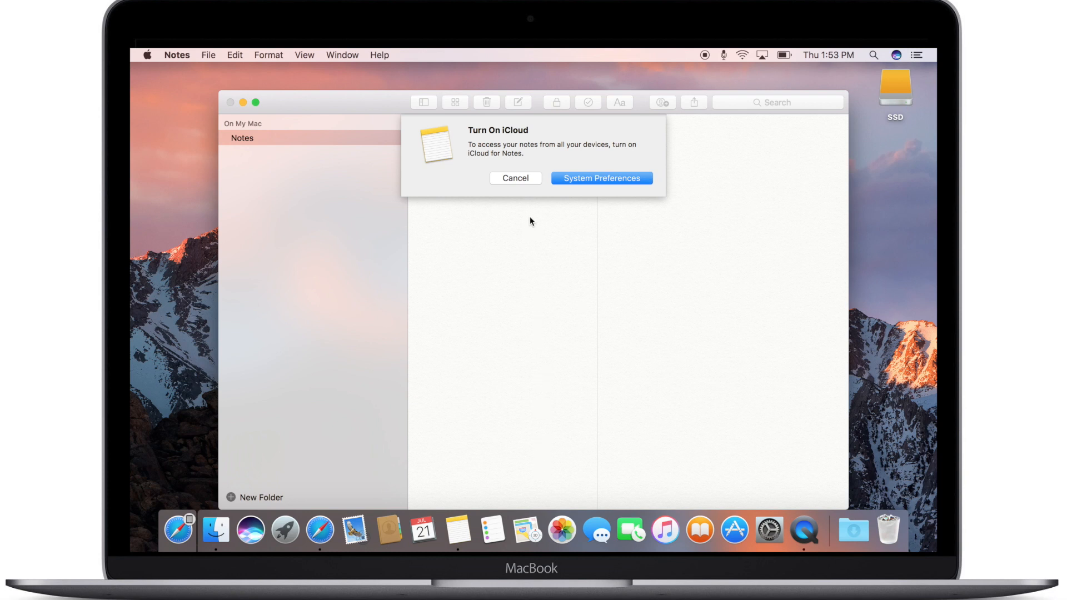
pyautogui.click(515, 178)
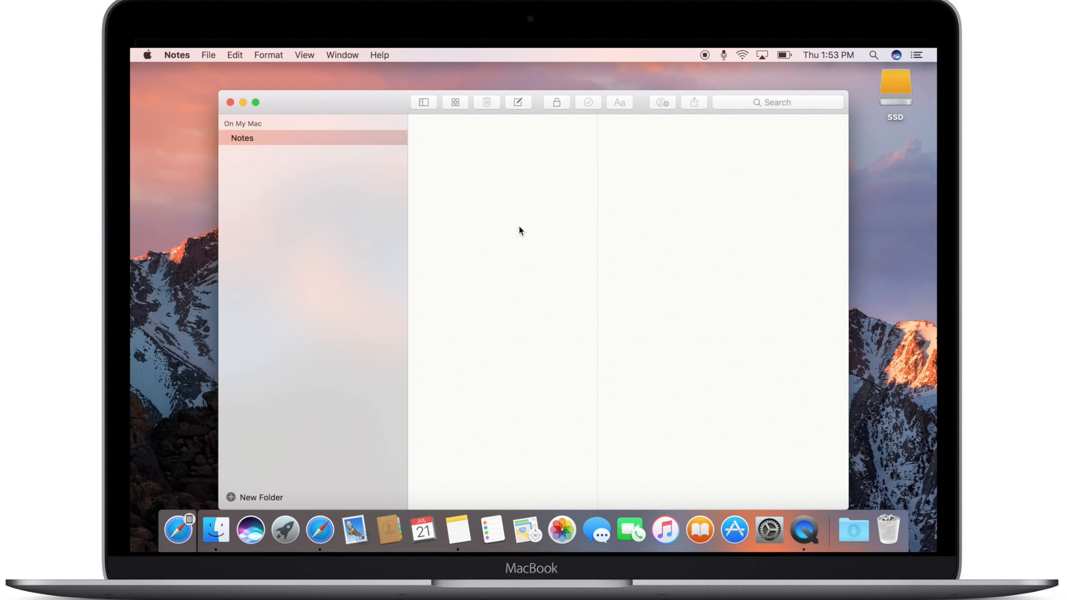
pyautogui.moveTo(381, 207)
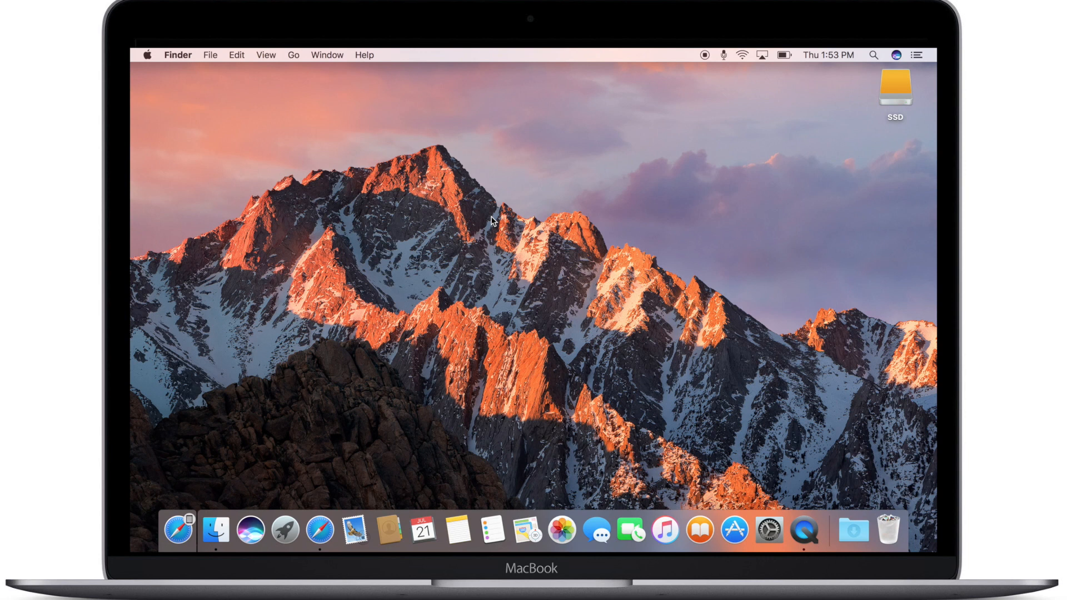
pyautogui.moveTo(479, 381)
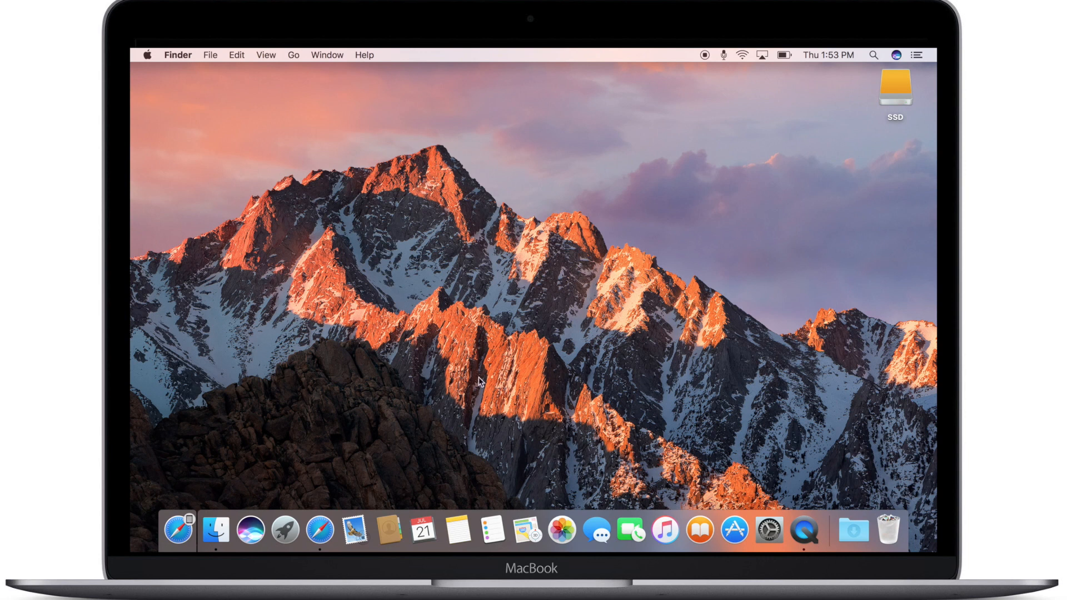
pyautogui.moveTo(561, 529)
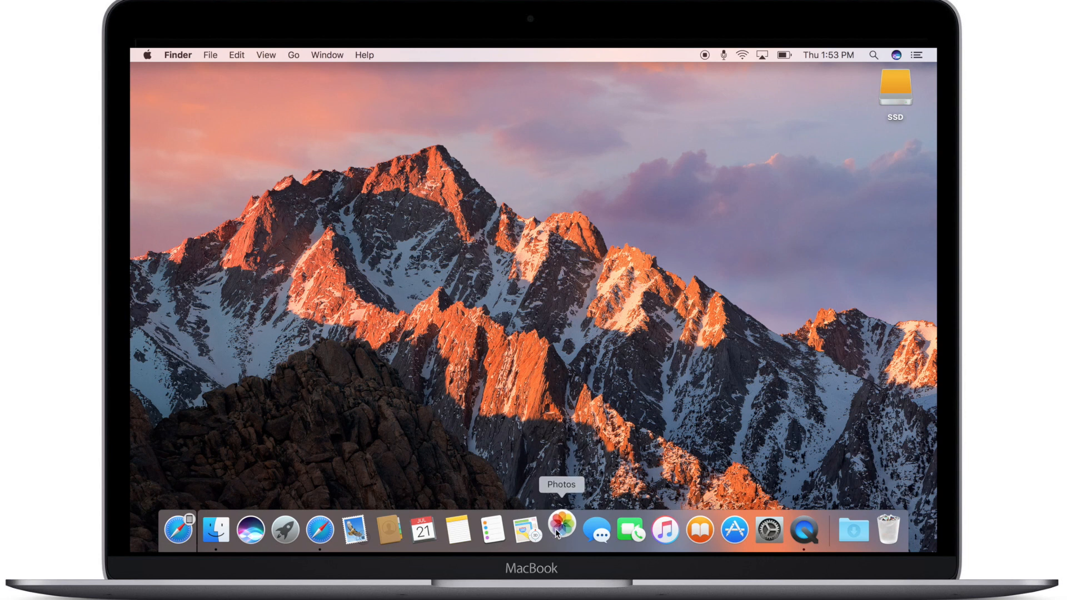
# - Launch Photos, click Get Started, and choose Not now for iCloud Photo Library
pyautogui.click(560, 529)
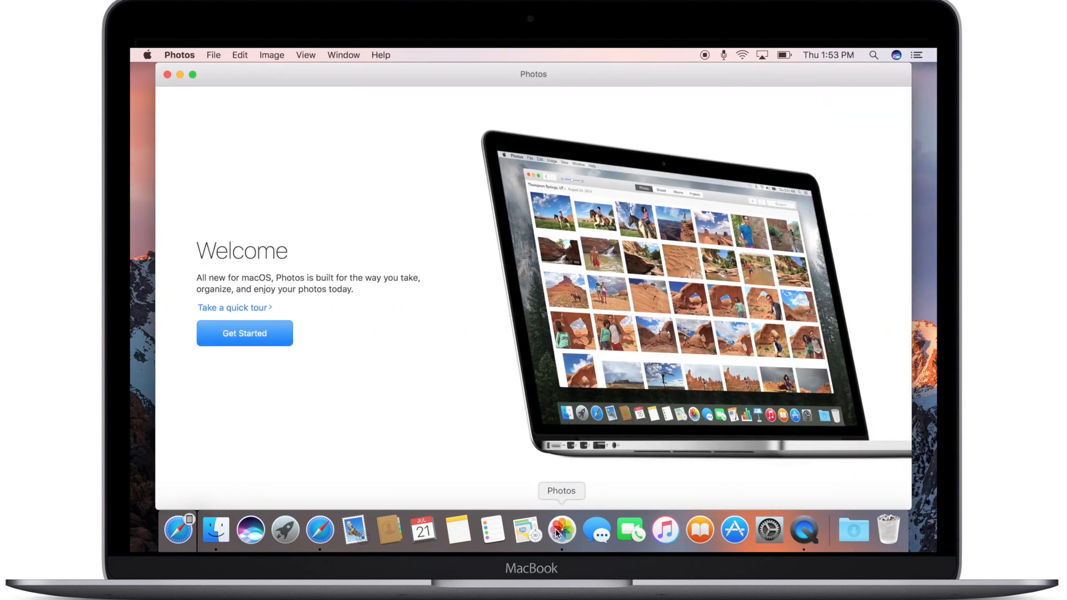
pyautogui.click(244, 333)
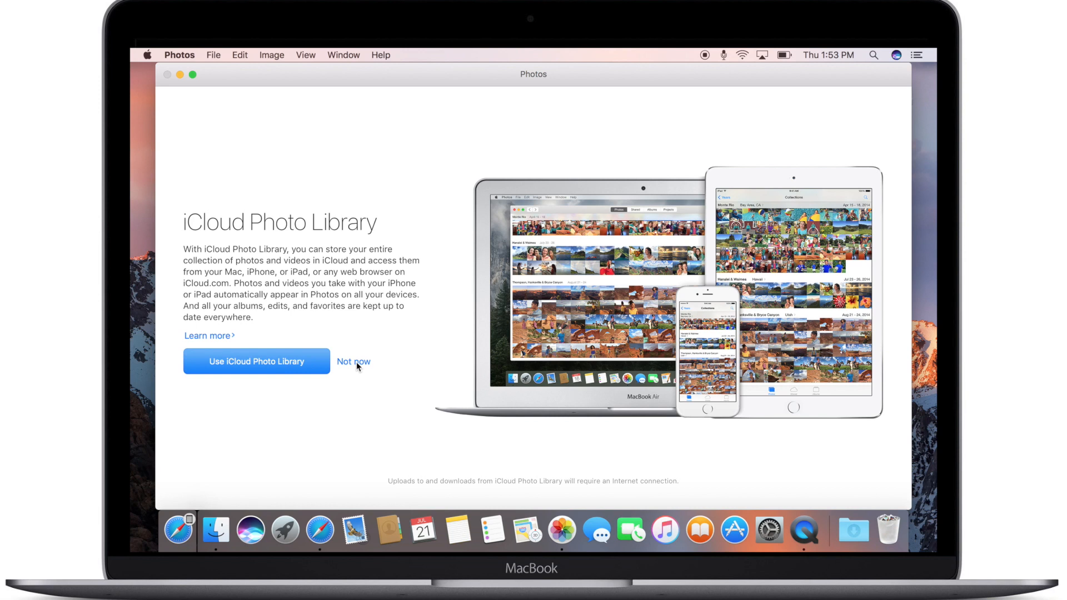
pyautogui.click(353, 361)
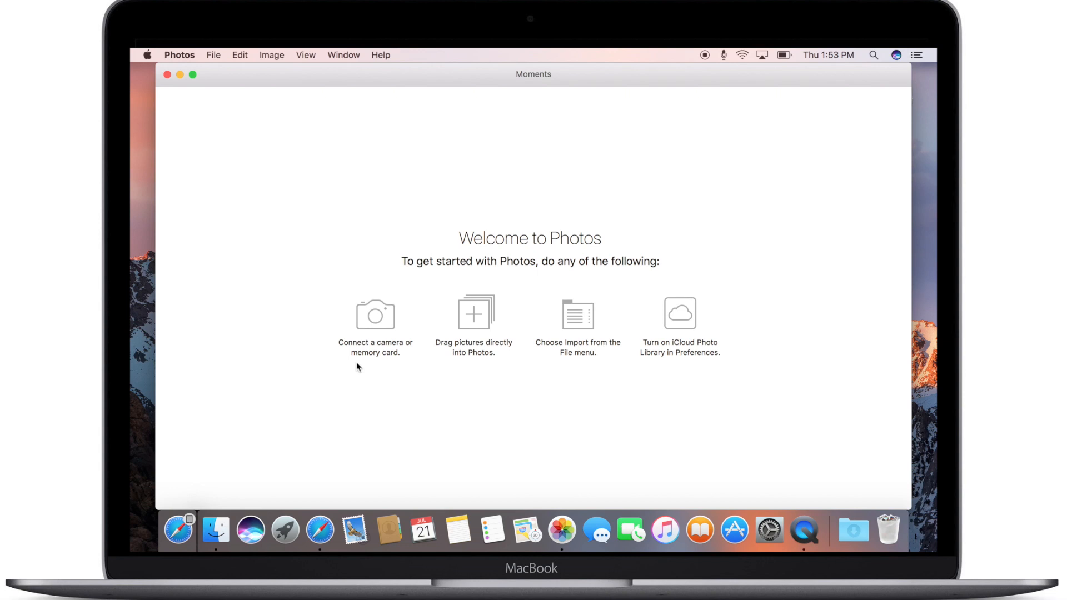
pyautogui.moveTo(473, 324)
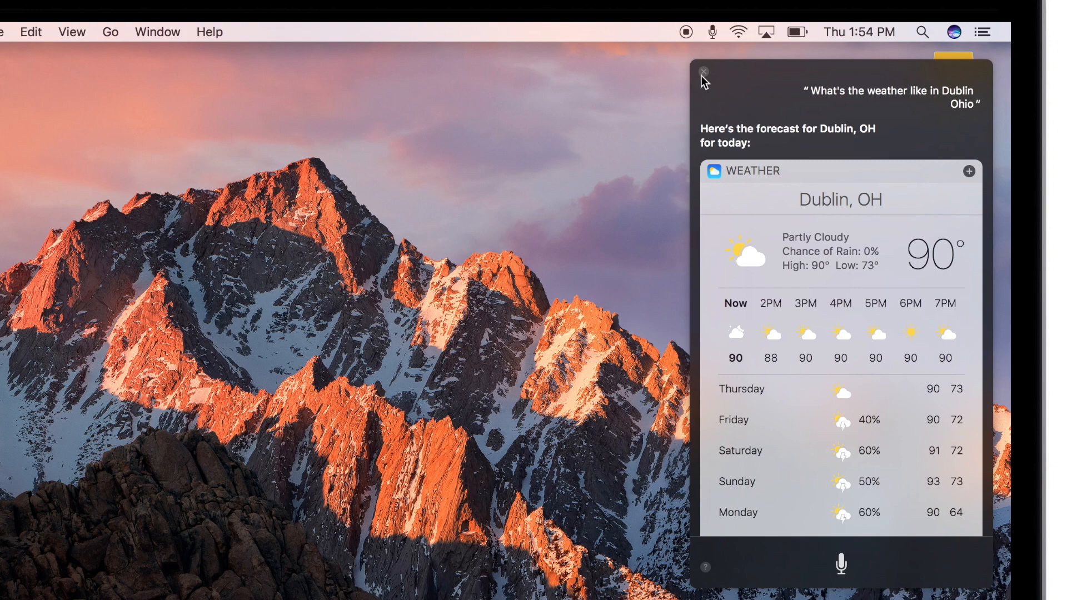
# - Close the Siri panel showing the Dublin, Ohio weather forecast
pyautogui.click(702, 72)
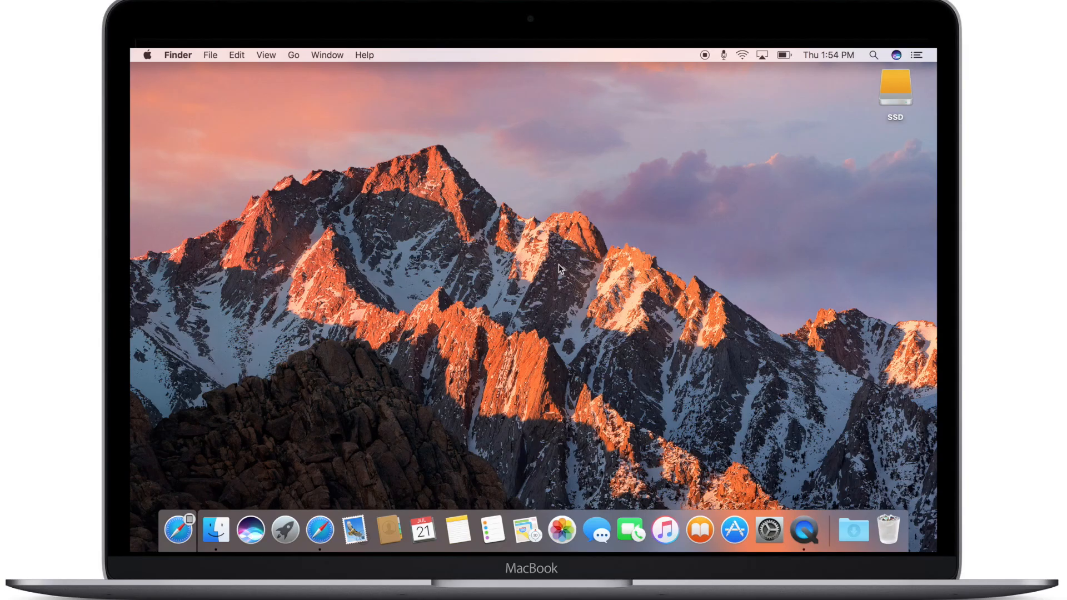
pyautogui.moveTo(320, 529)
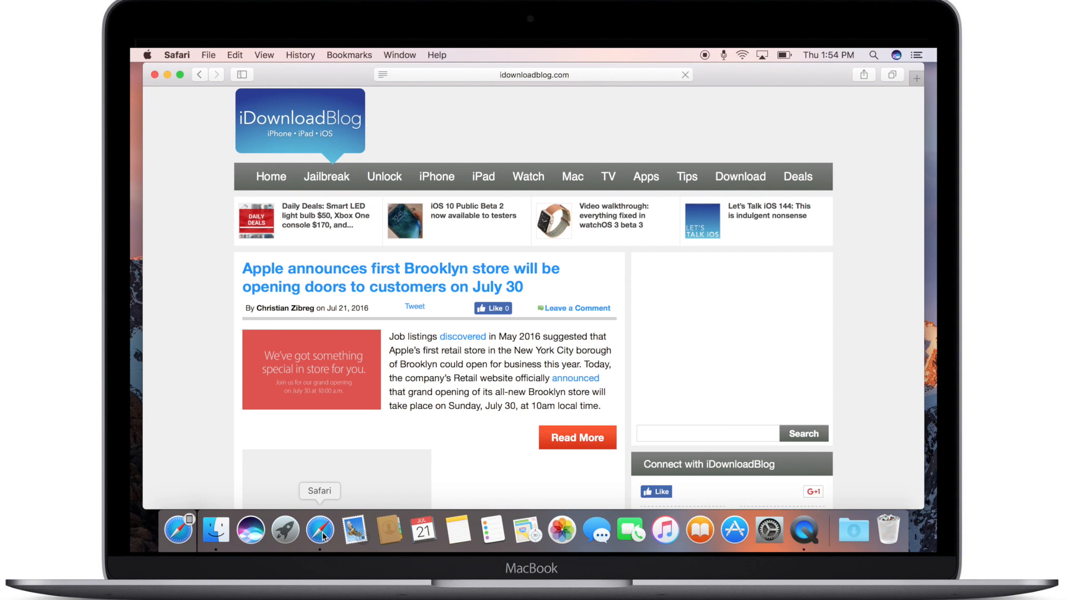
pyautogui.scroll(-3)
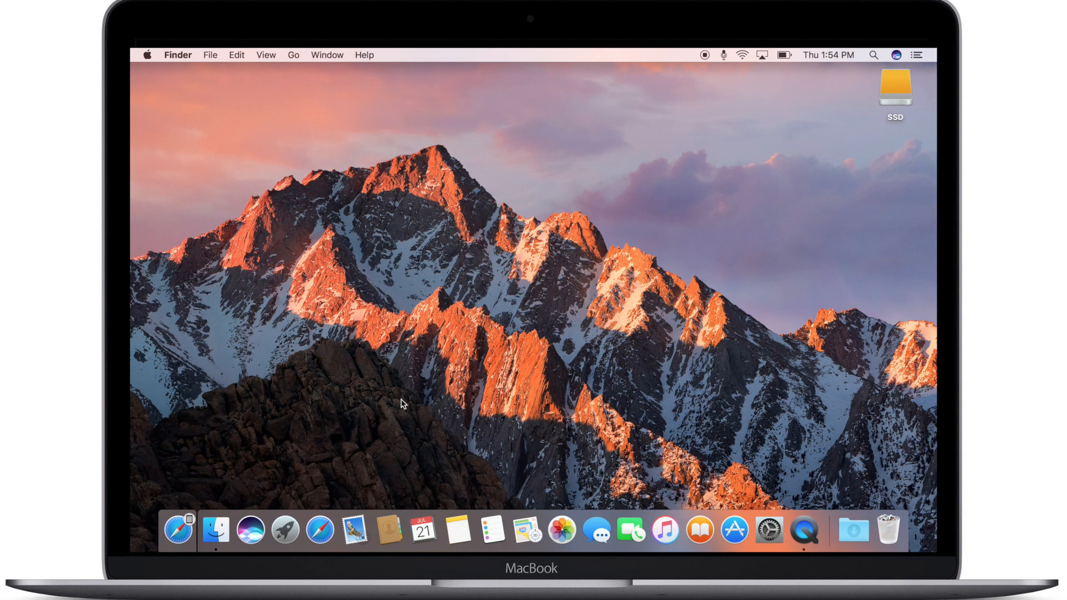
pyautogui.moveTo(644, 188)
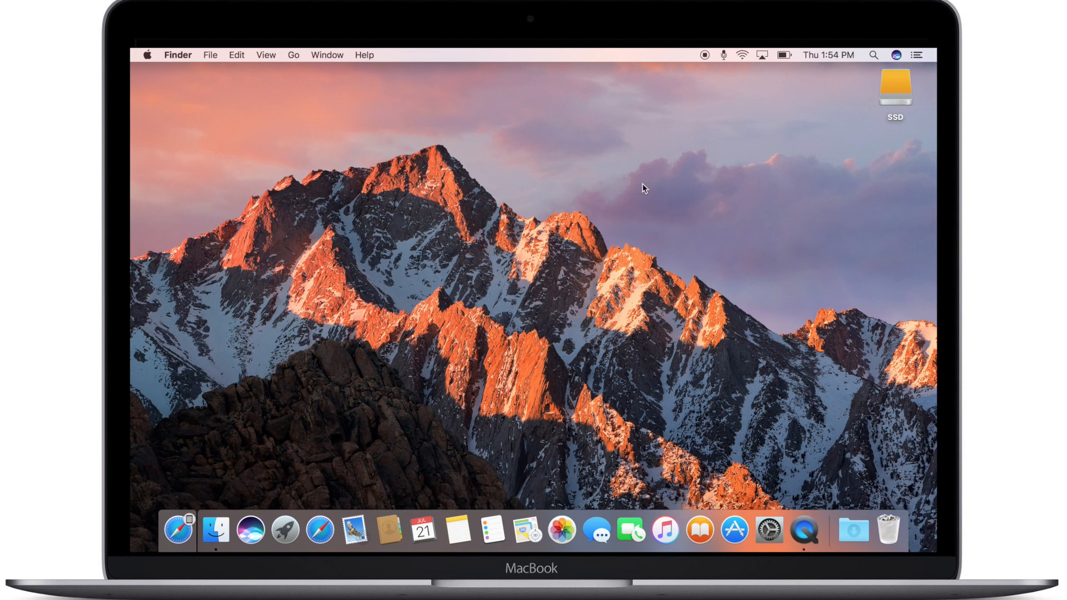